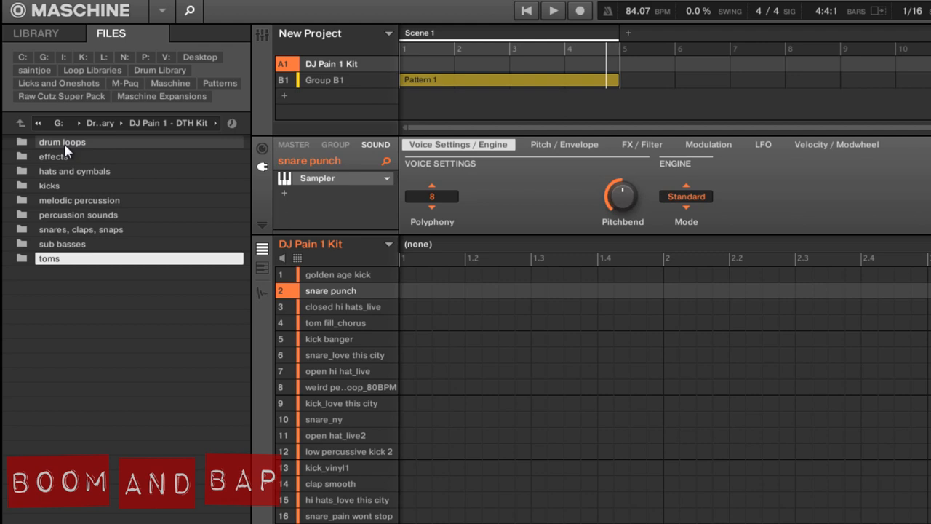
{"action": "mouse_move", "coordinate": [114, 241]}
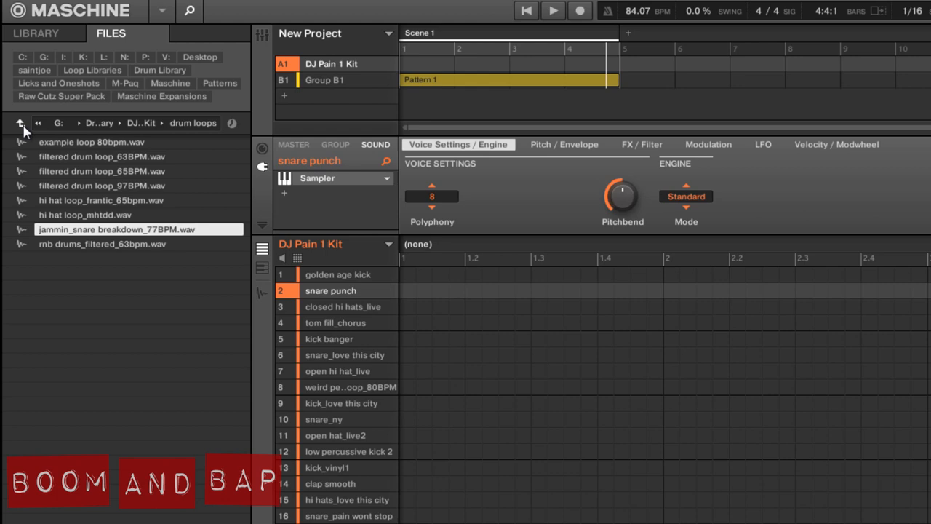
Audition samples from the DJ Pain 1 kit's effects and kicks folders
{"action": "left_click", "coordinate": [20, 122]}
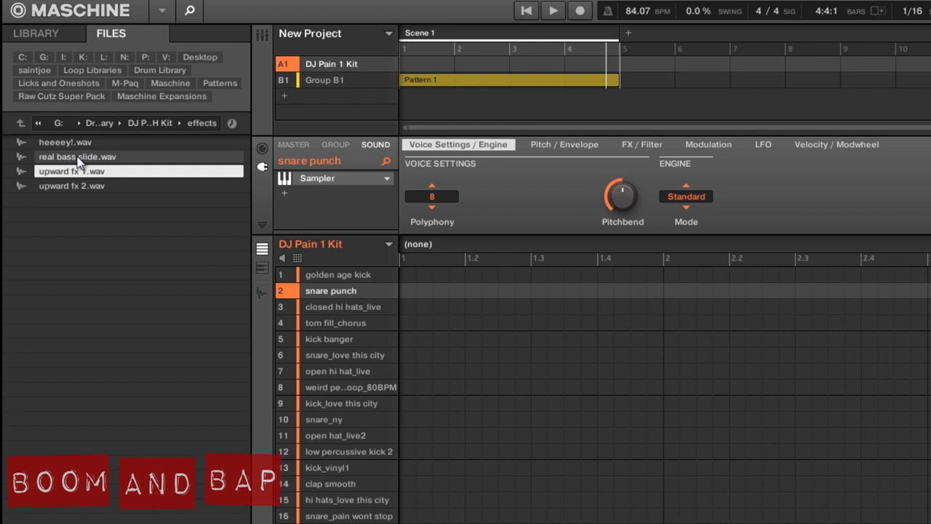
{"action": "left_click", "coordinate": [180, 123]}
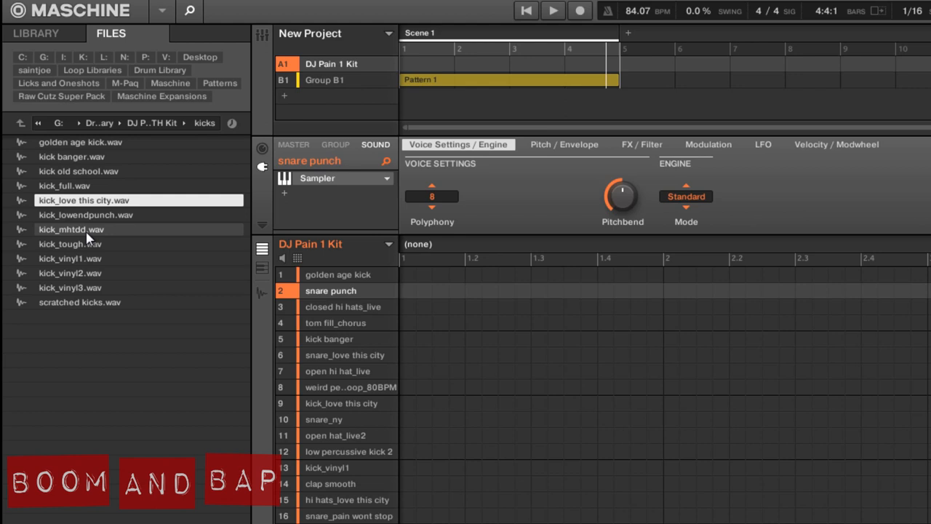
{"action": "left_click", "coordinate": [20, 123]}
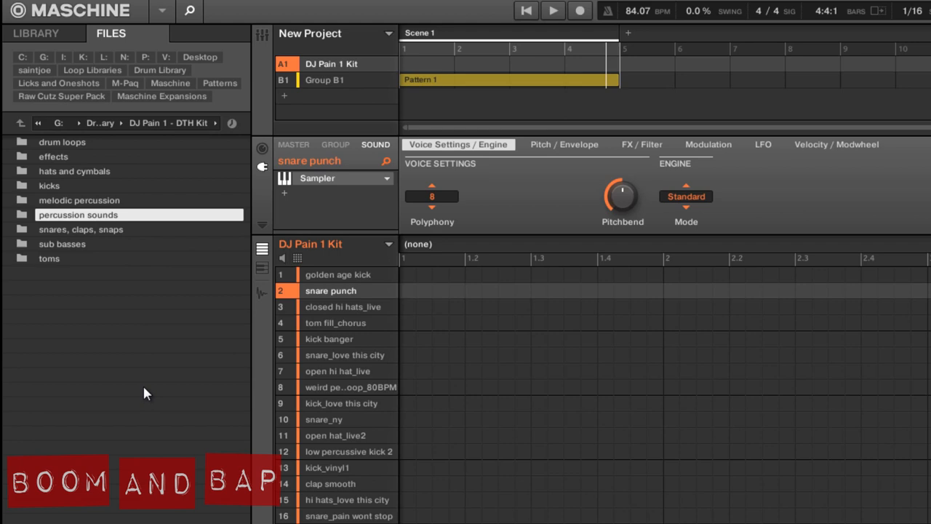
{"action": "mouse_move", "coordinate": [155, 386]}
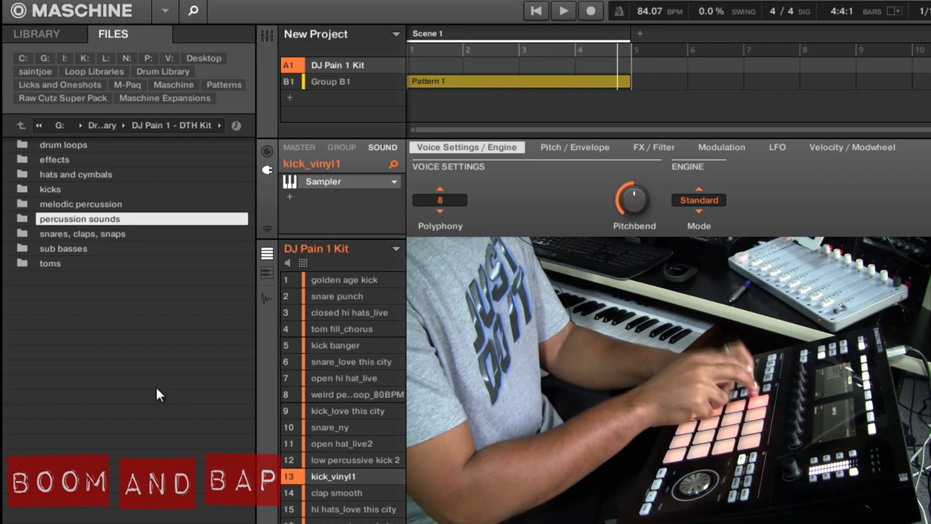
Finger-drum the DJ Pain 1 Kit pads over the looping pattern, ending on kick banger
{"action": "left_click", "coordinate": [341, 328]}
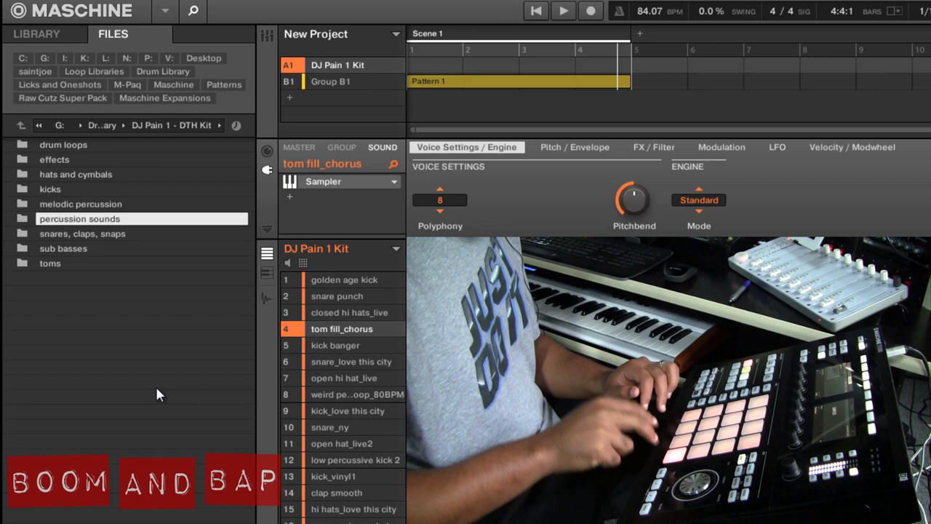
{"action": "left_click", "coordinate": [355, 460]}
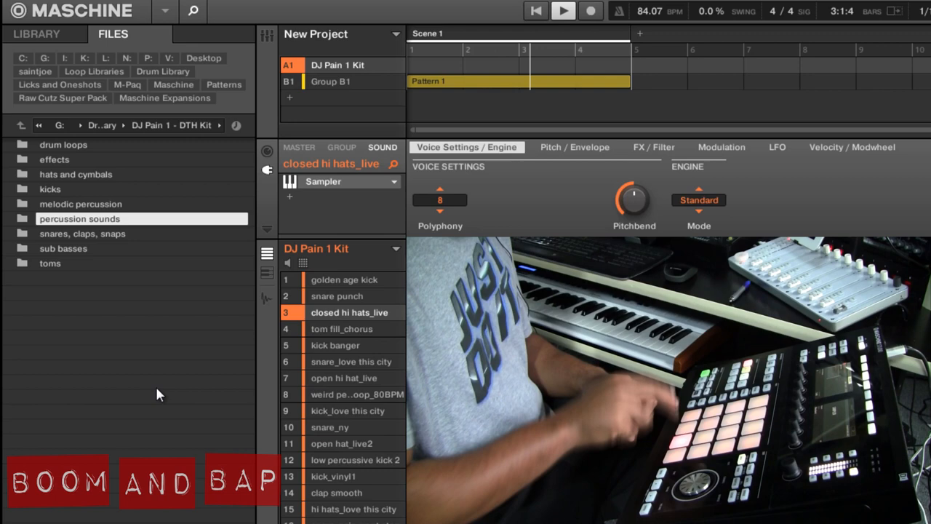
{"action": "left_click", "coordinate": [335, 344]}
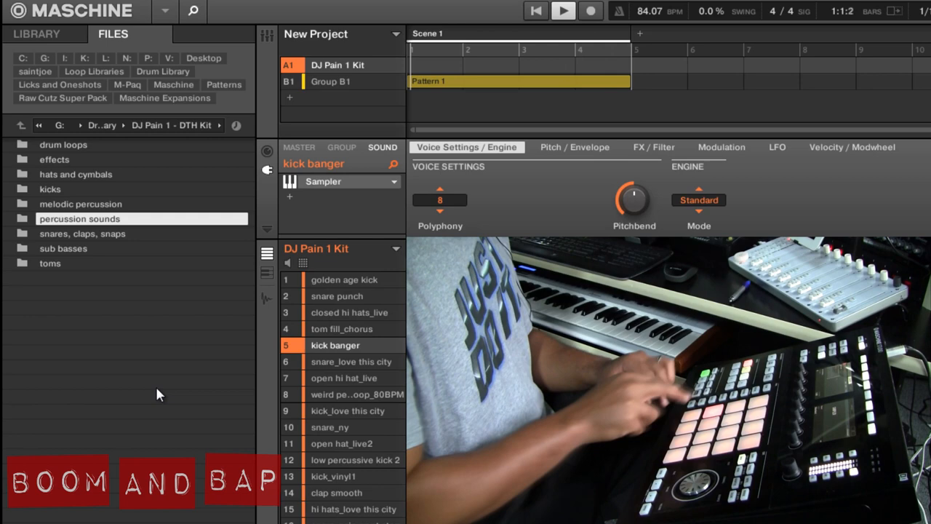
{"action": "left_click", "coordinate": [351, 362]}
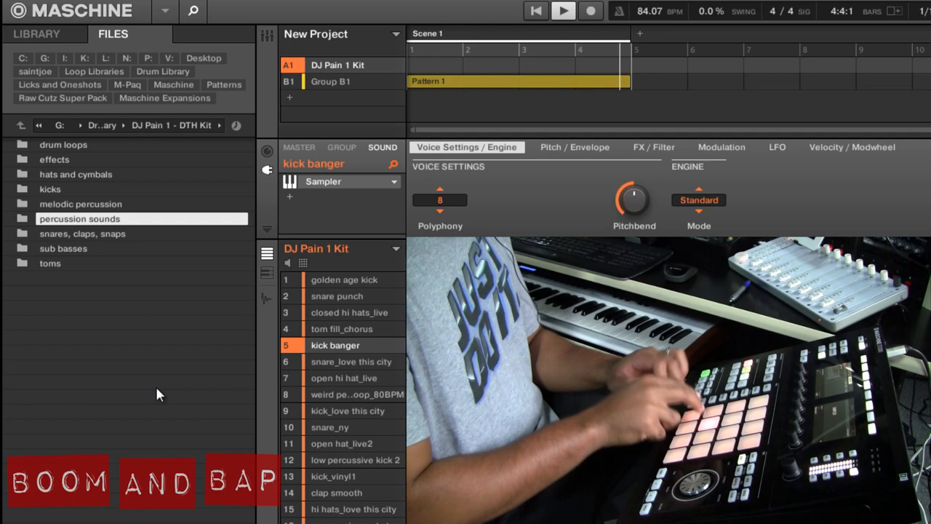
{"action": "left_click", "coordinate": [348, 410]}
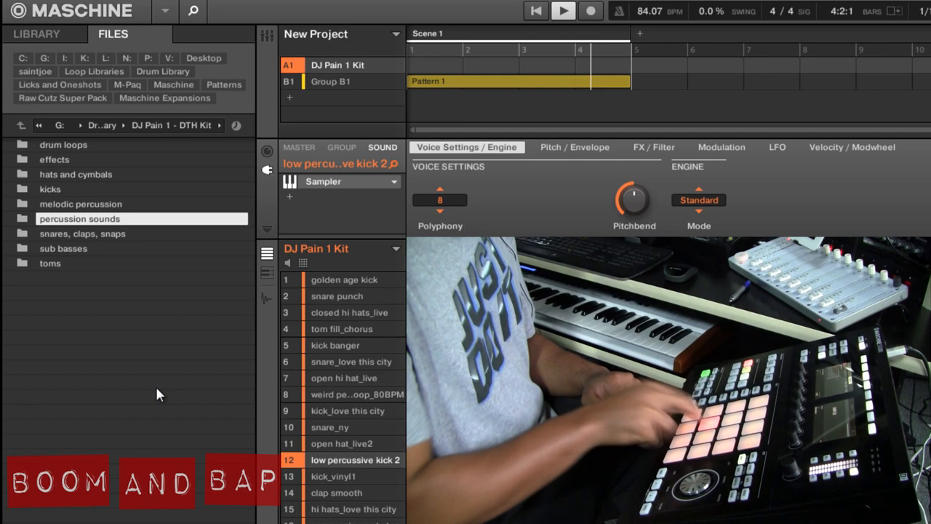
{"action": "left_click", "coordinate": [335, 345]}
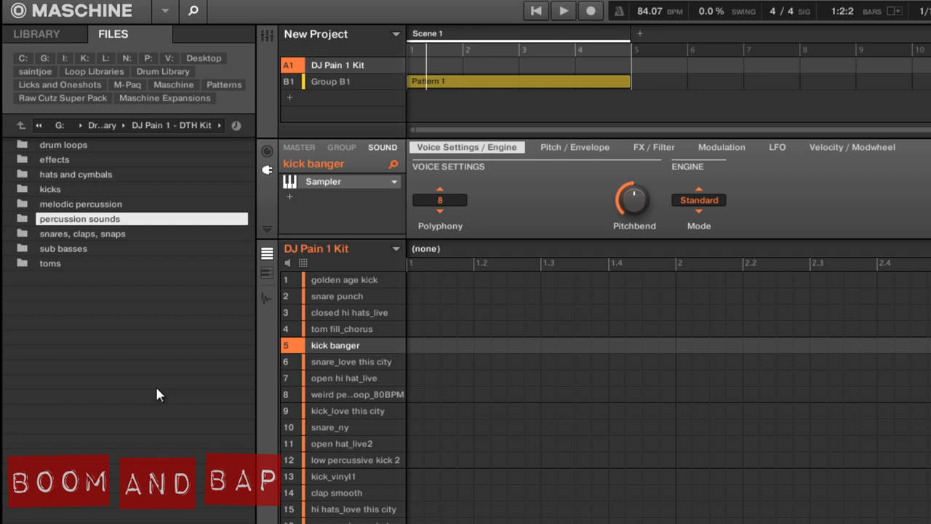